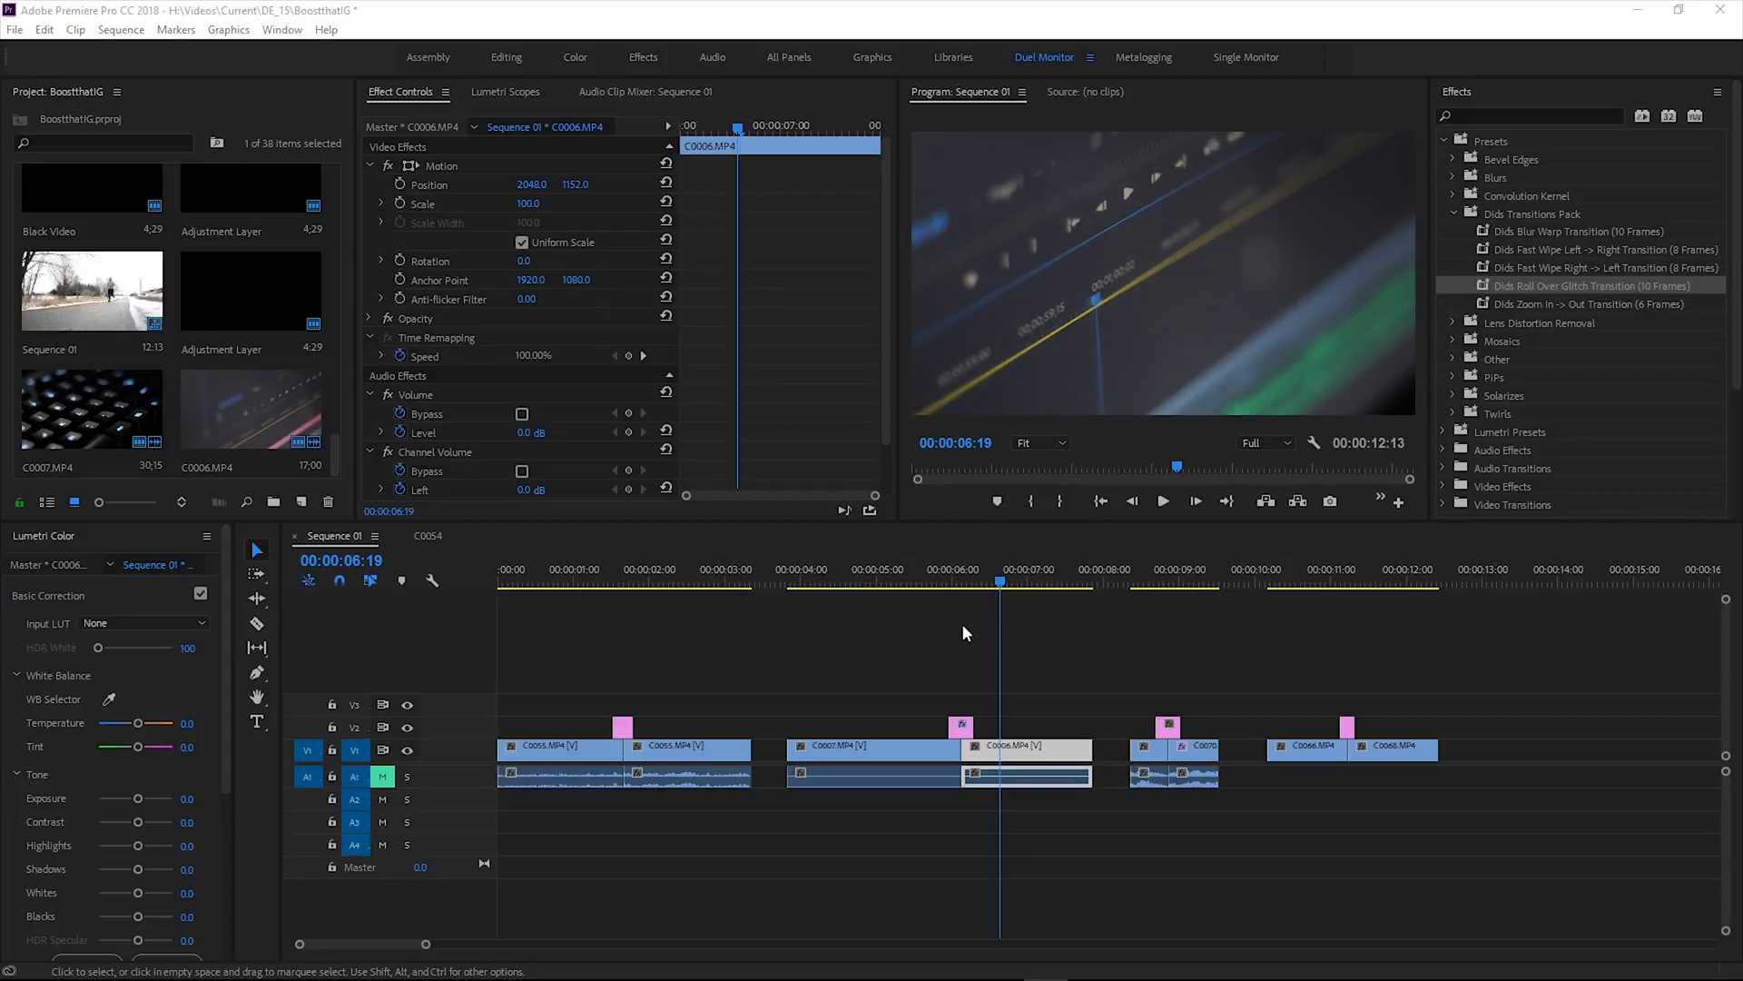
Scrub the opening running clips to check frames before the first transition.
left_click(680, 586)
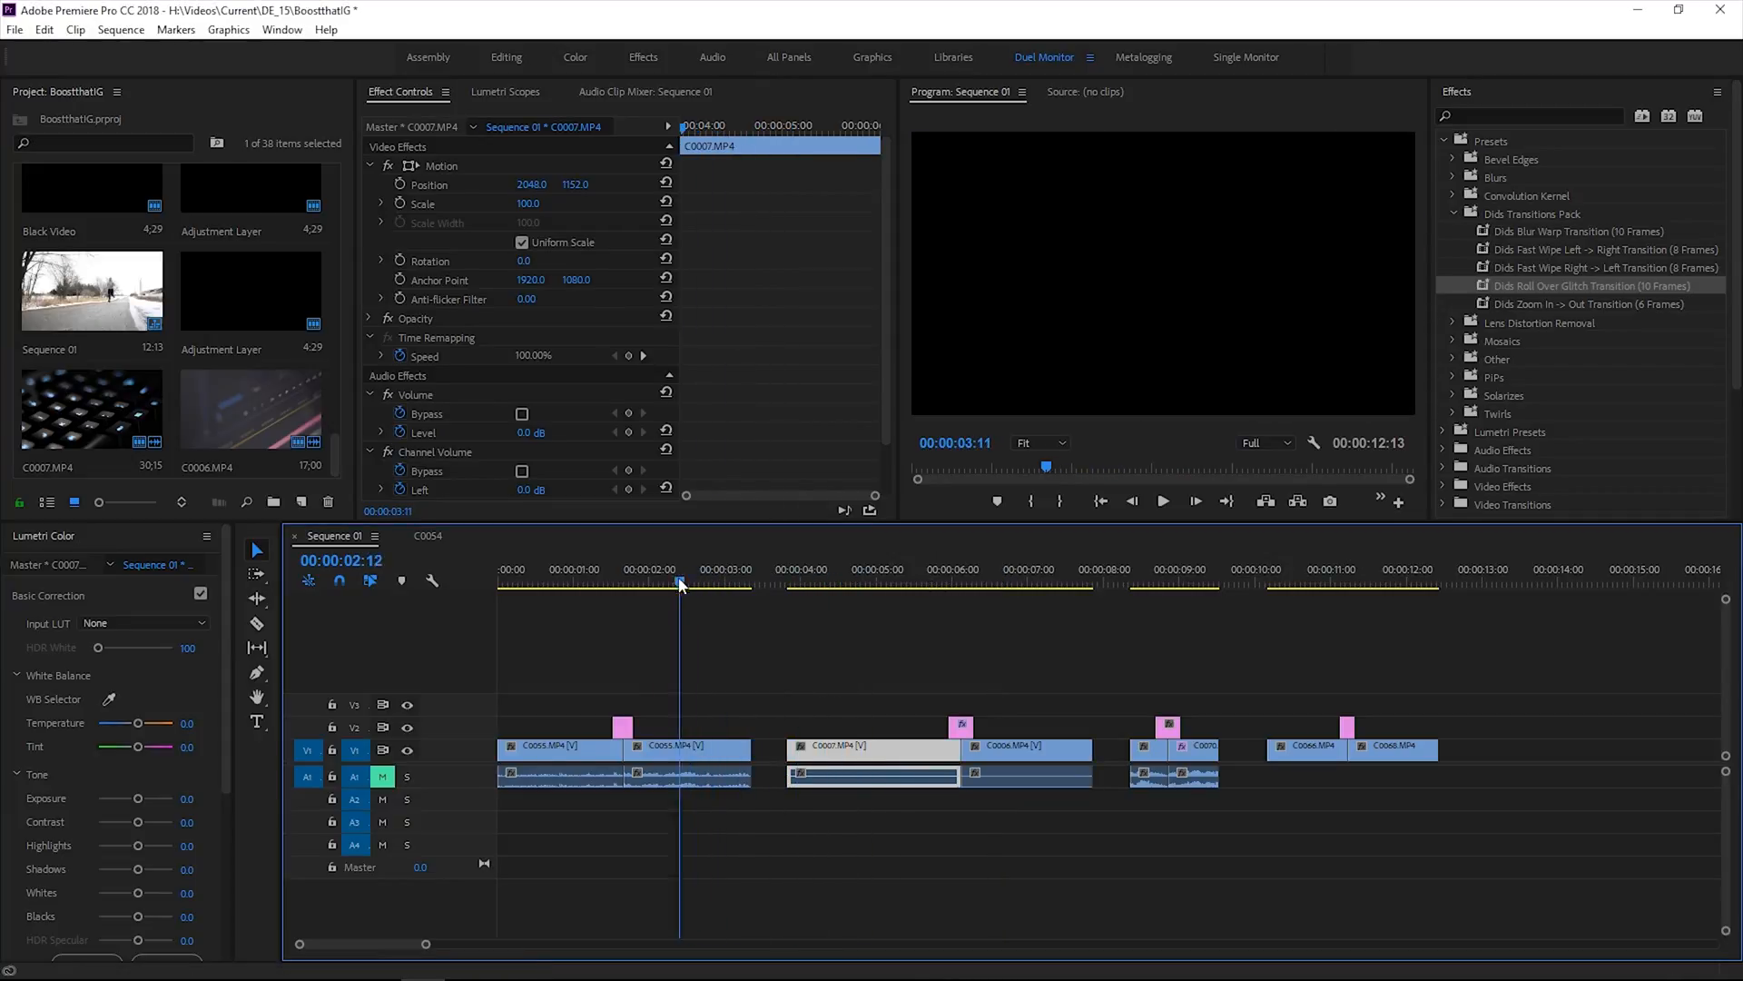
left_click(566, 583)
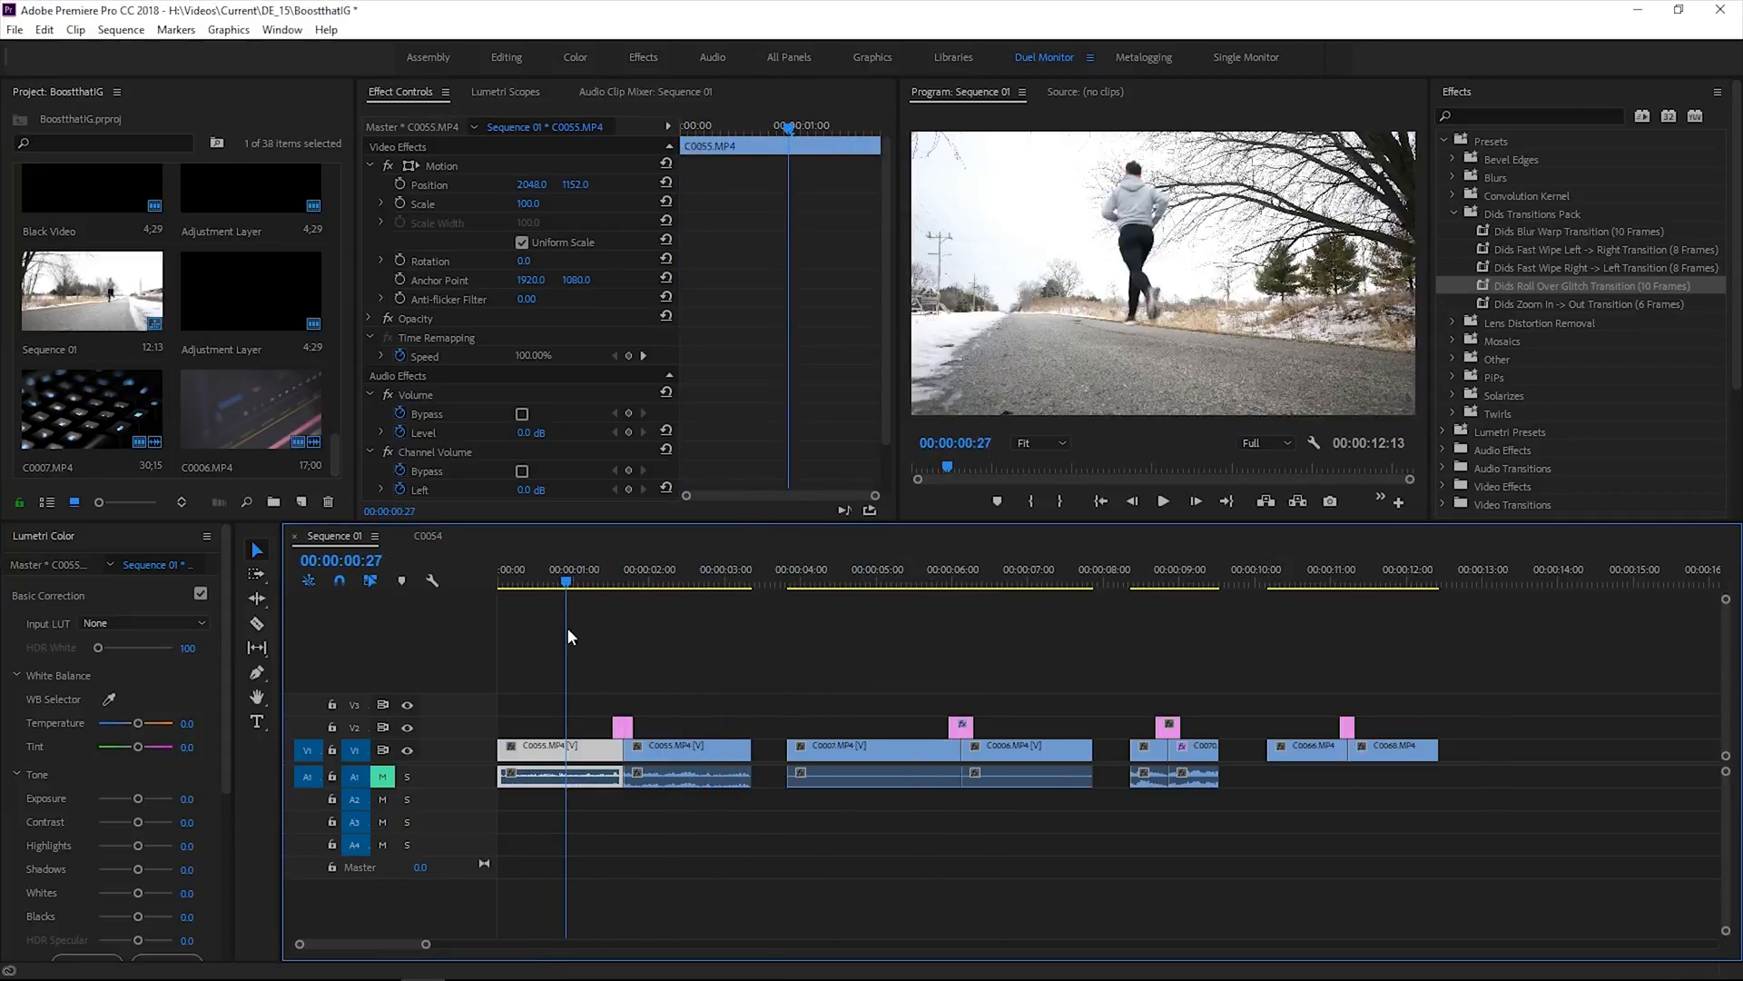
left_click(586, 581)
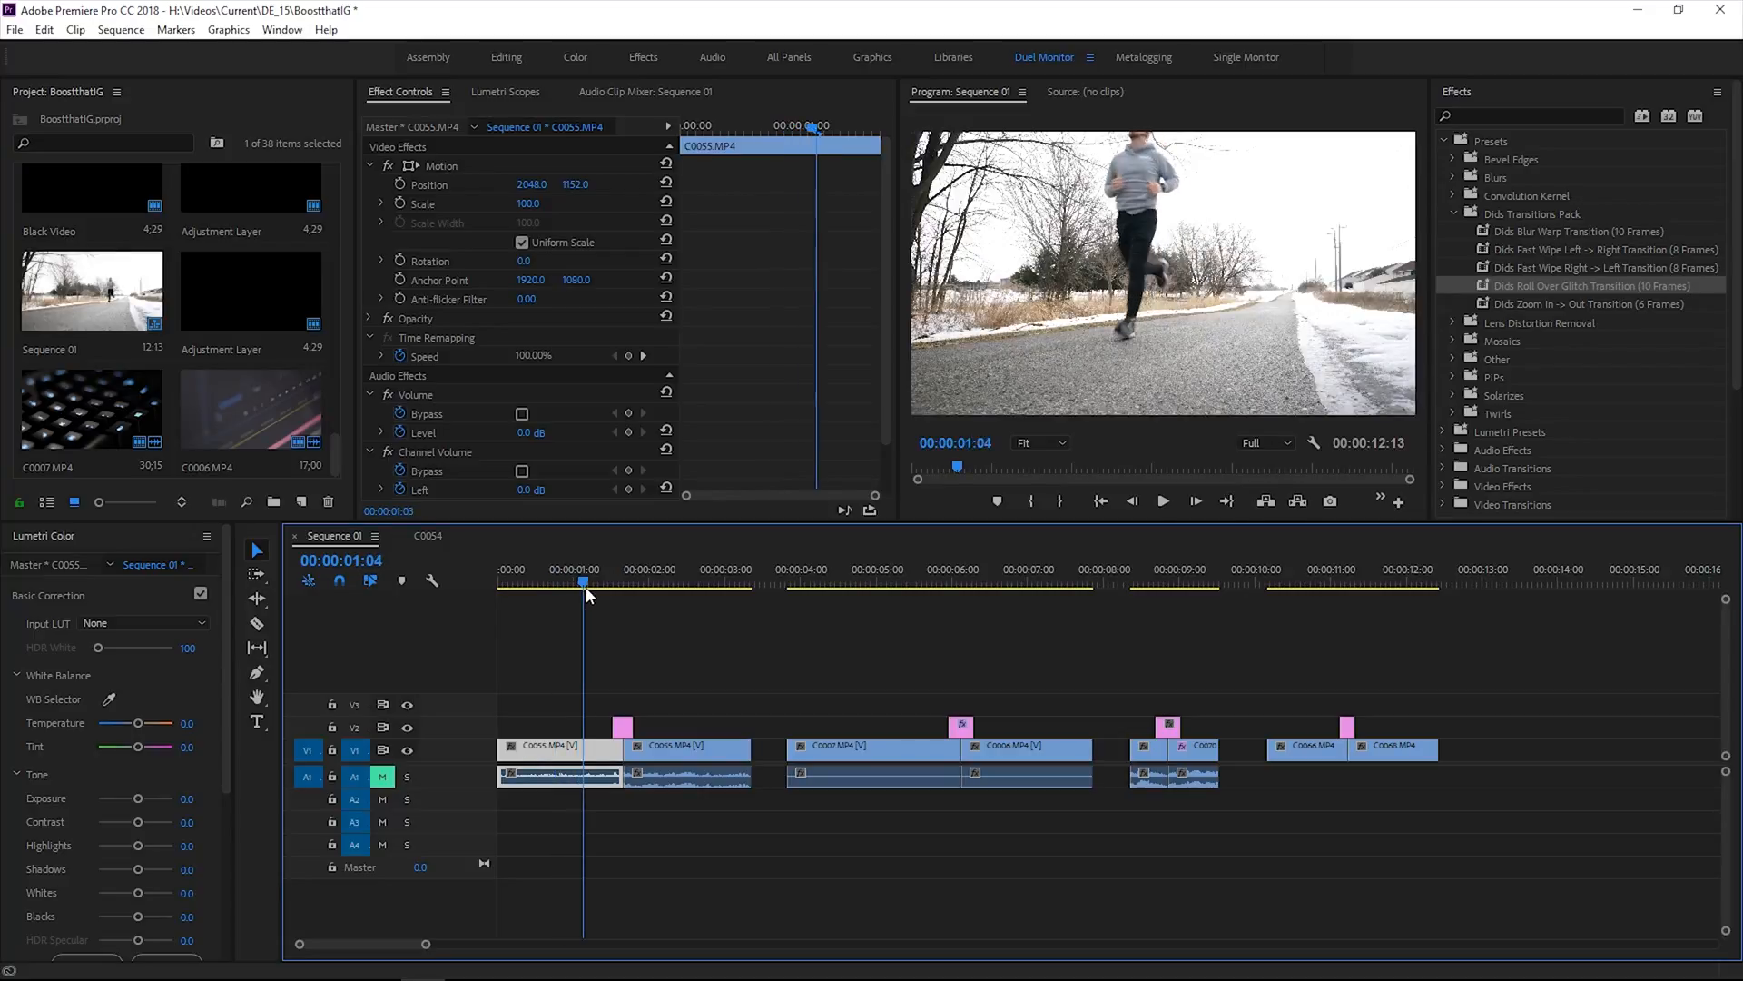
left_click(594, 581)
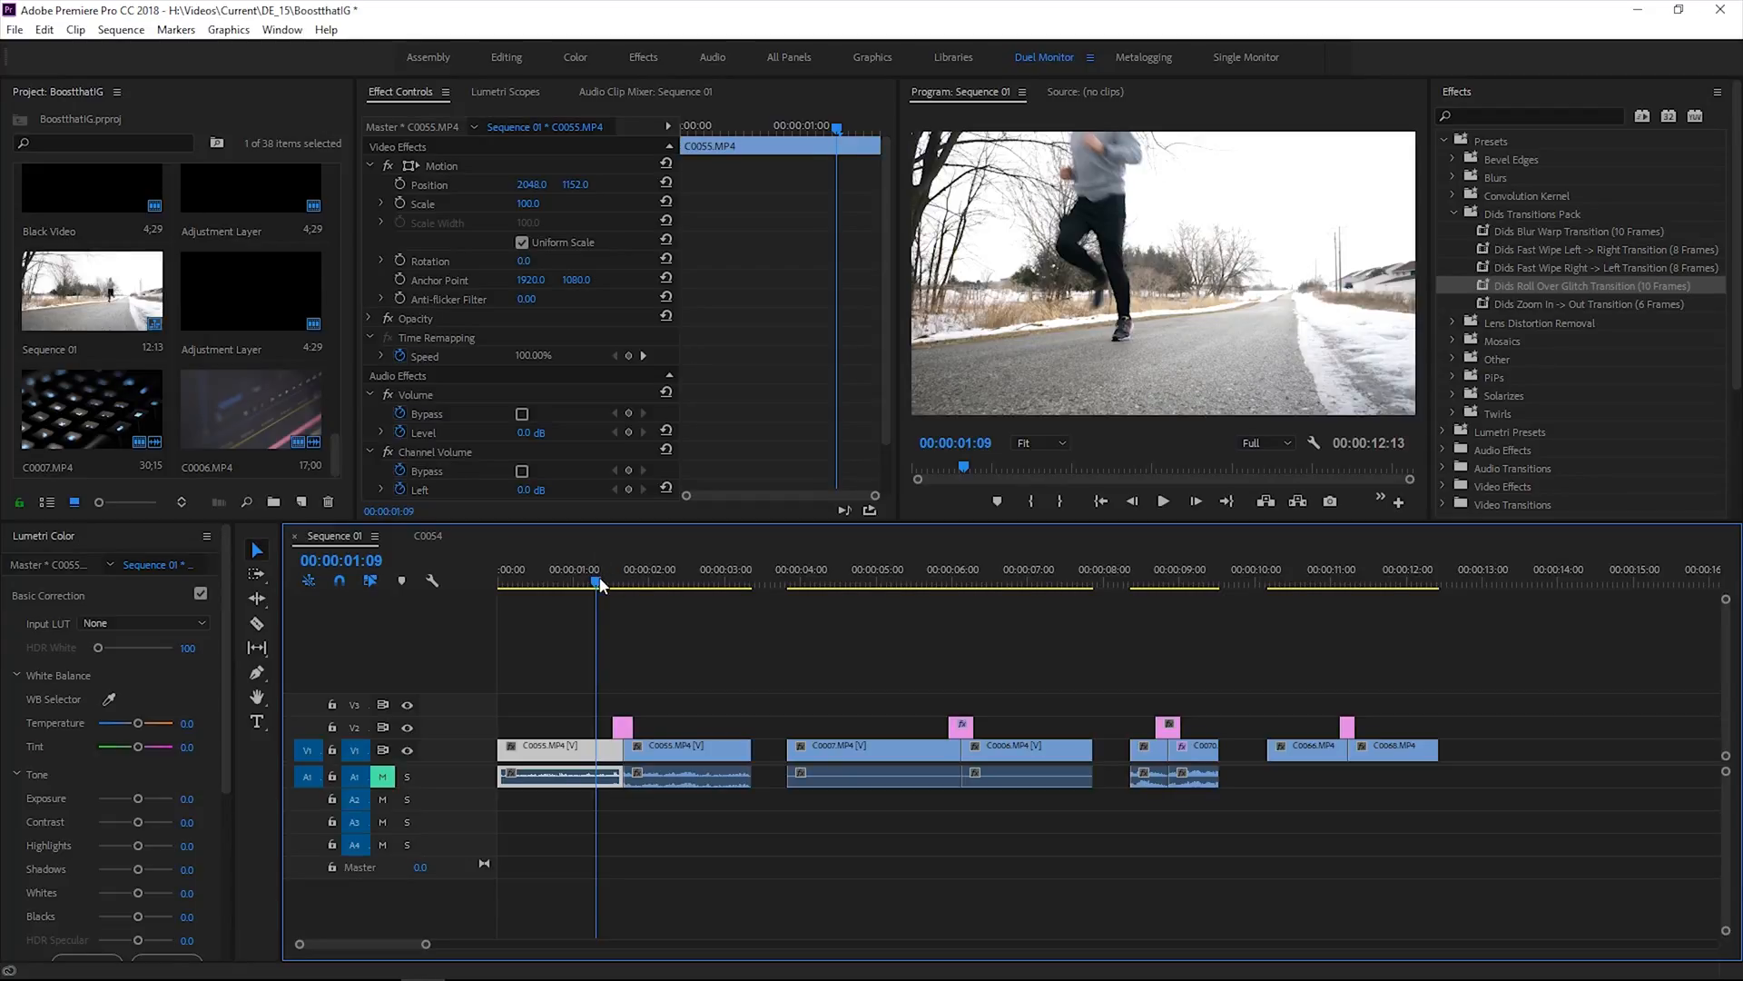
Preview the C0007 clip, the talking shot and the final clips around the later transitions.
left_click(867, 583)
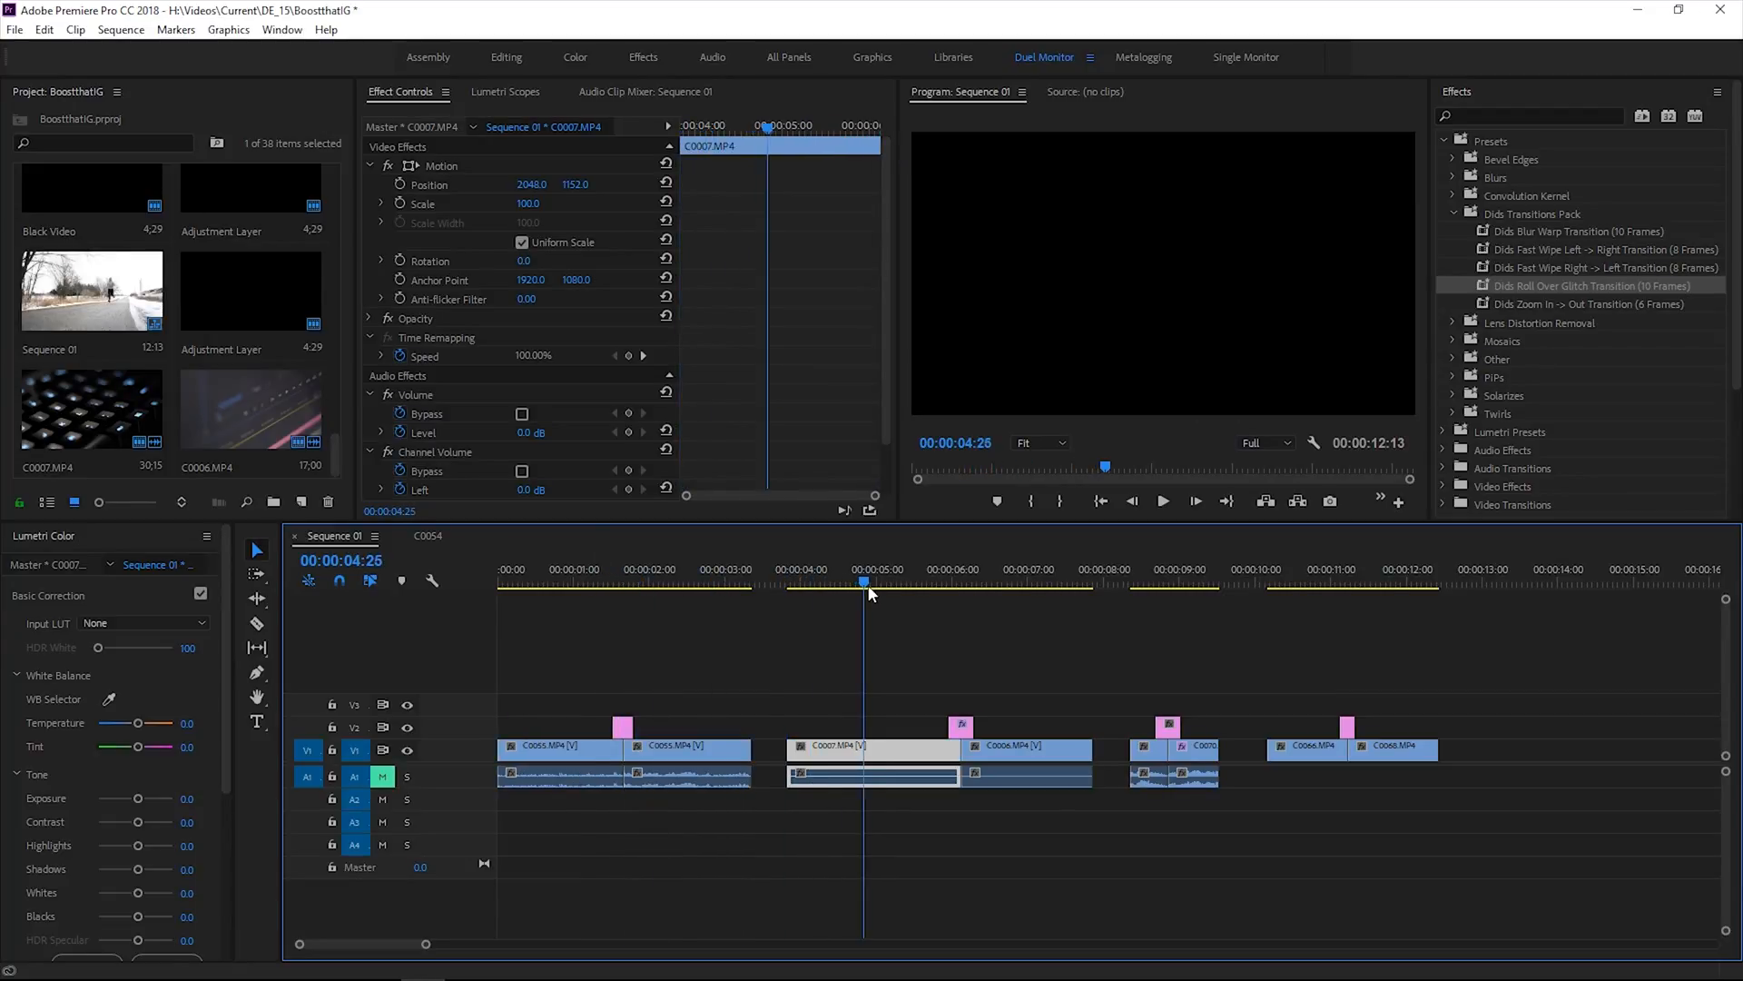
left_click(1153, 582)
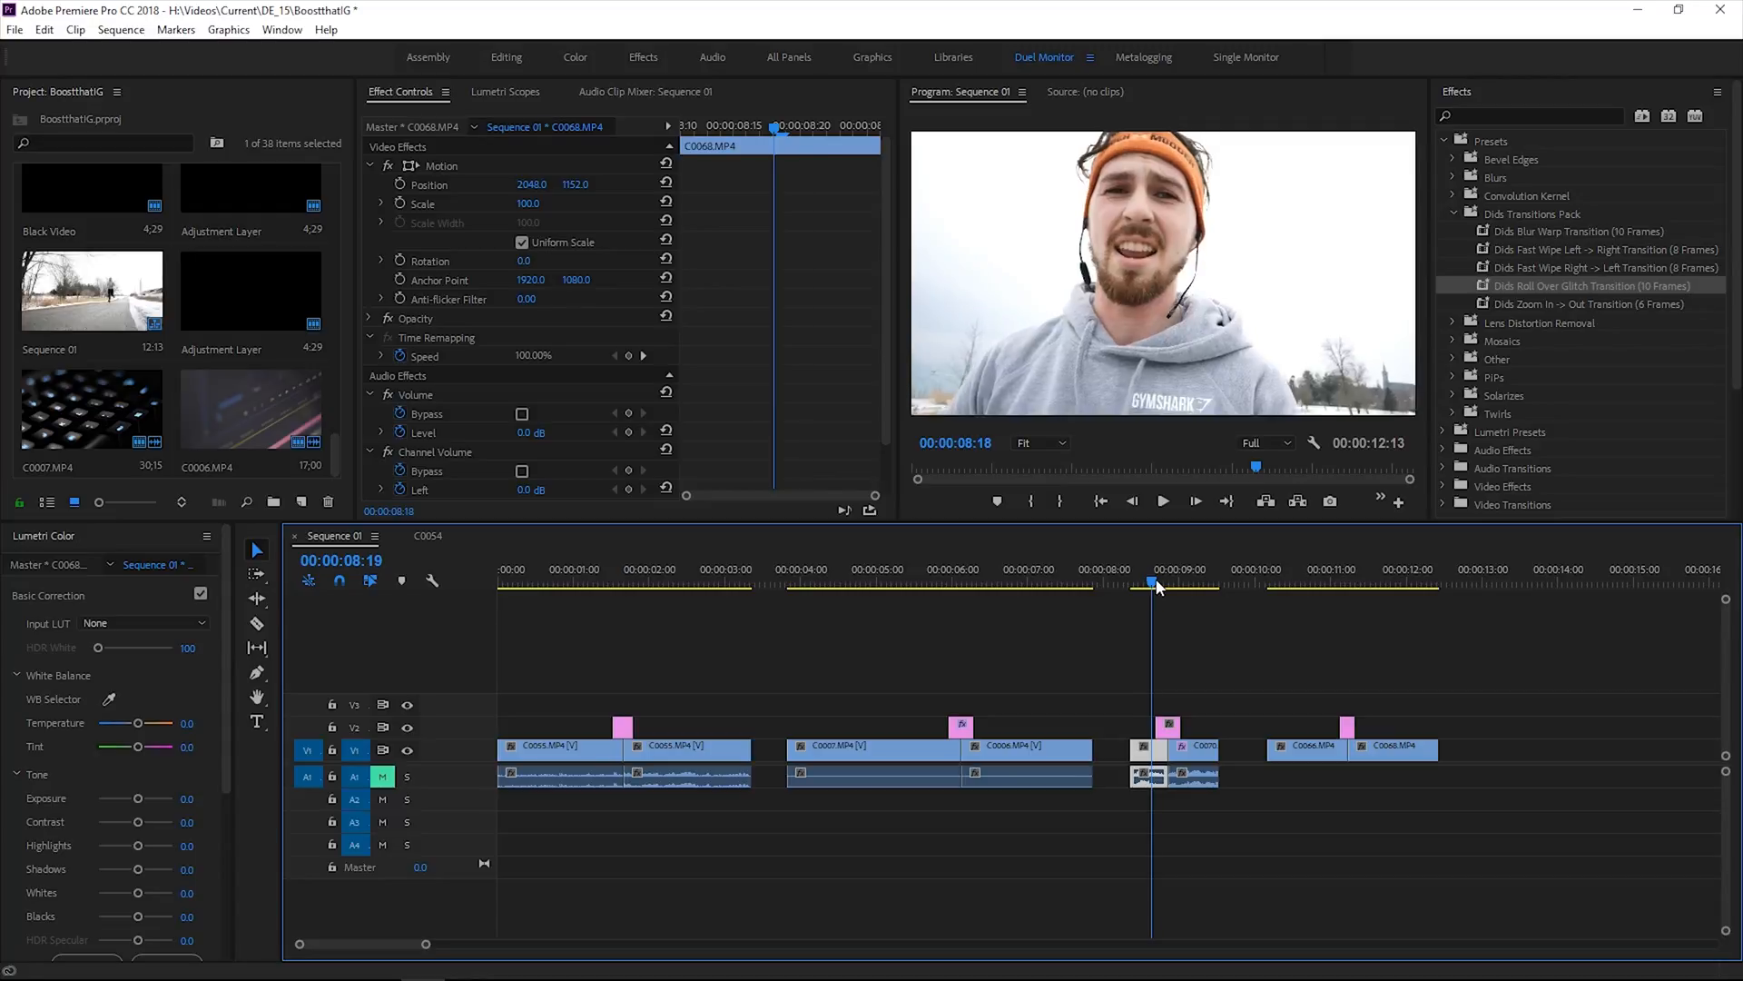
left_click(1317, 584)
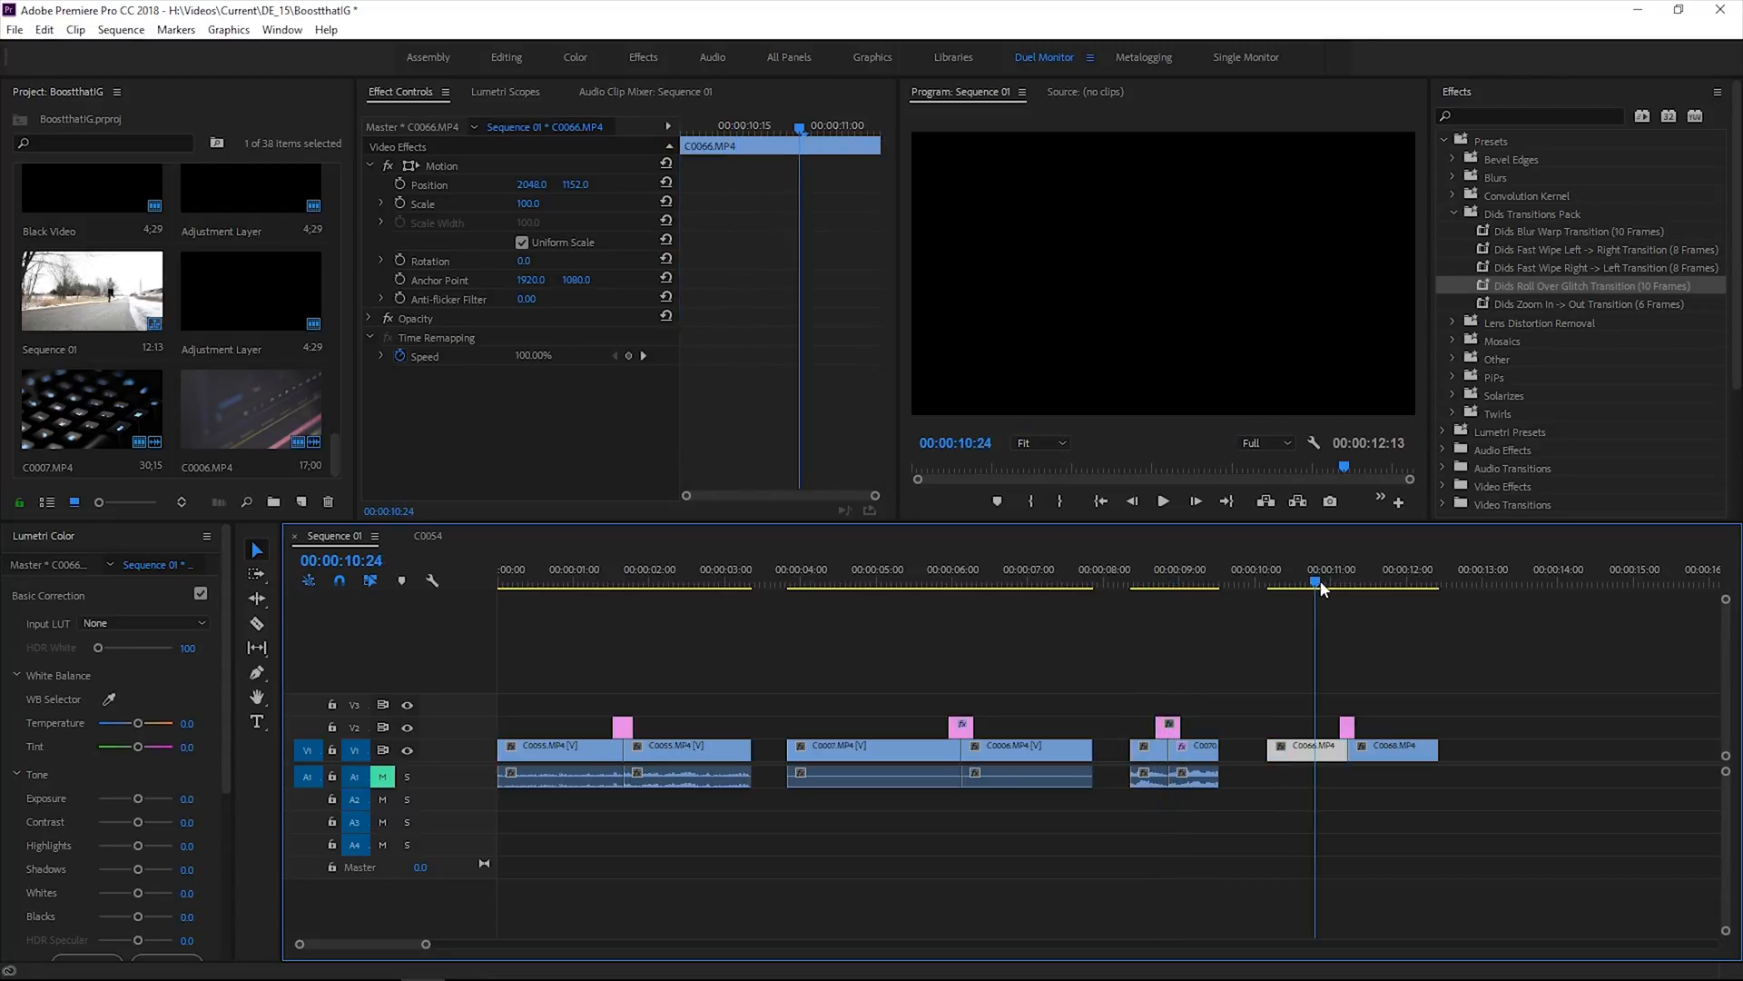
left_click(1367, 581)
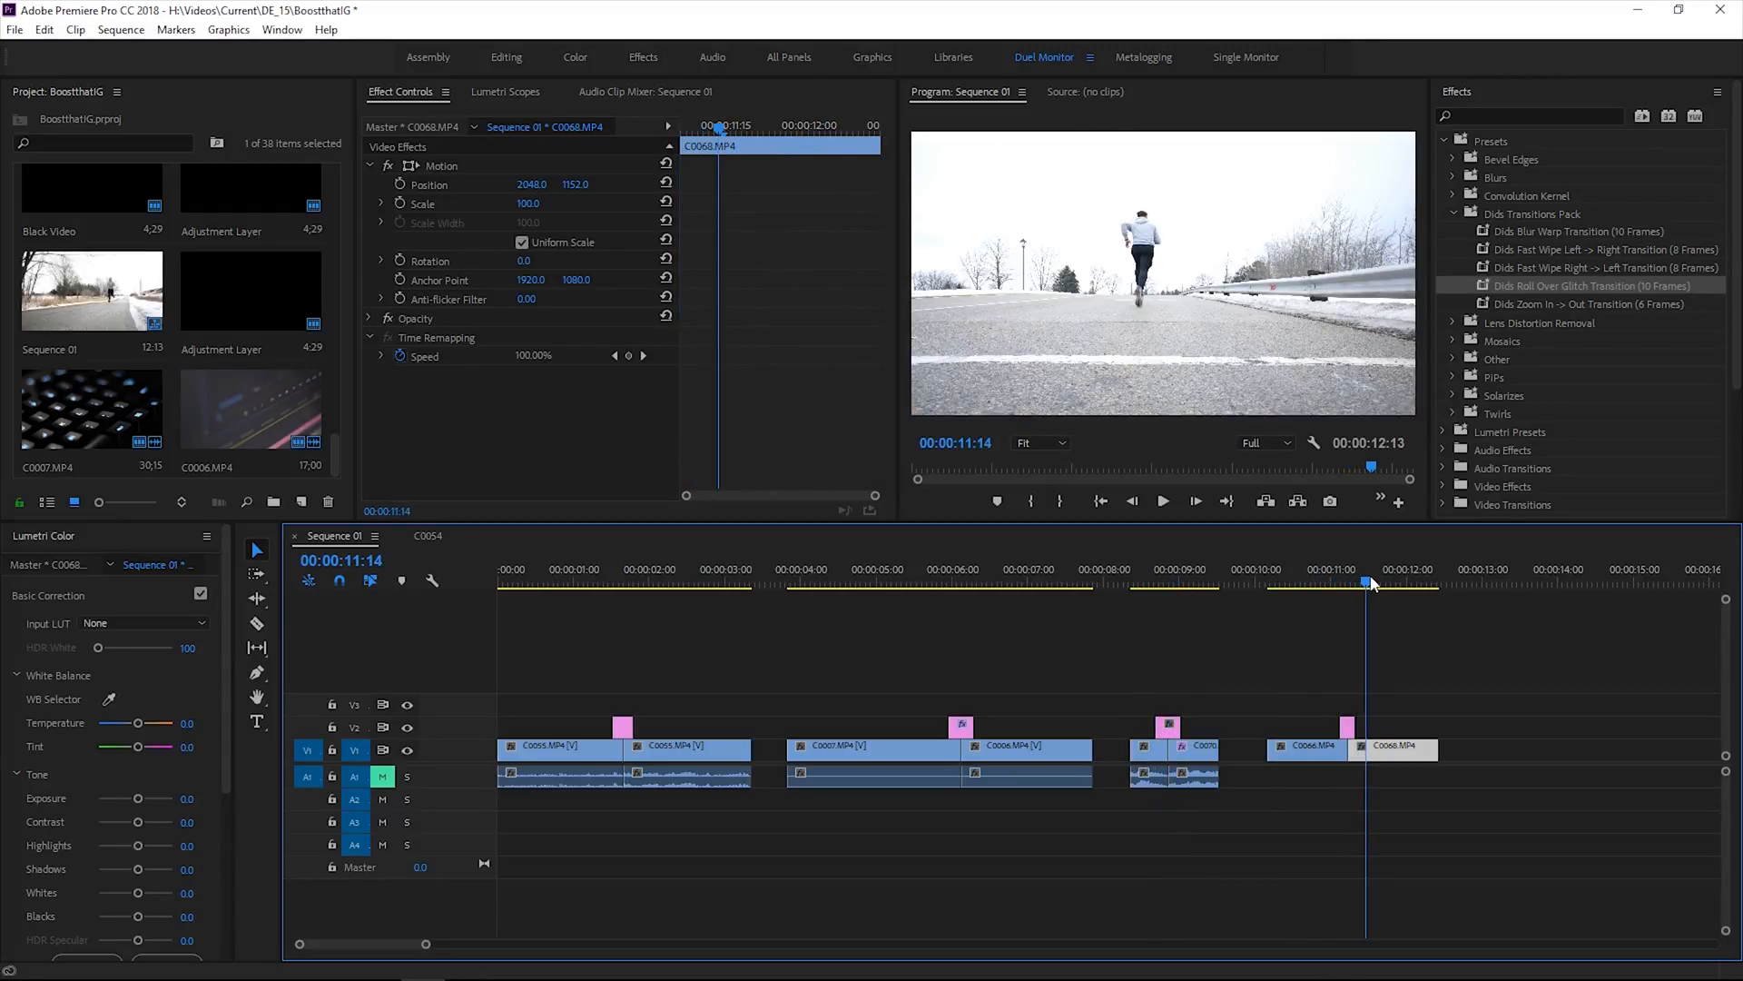
left_click(1334, 581)
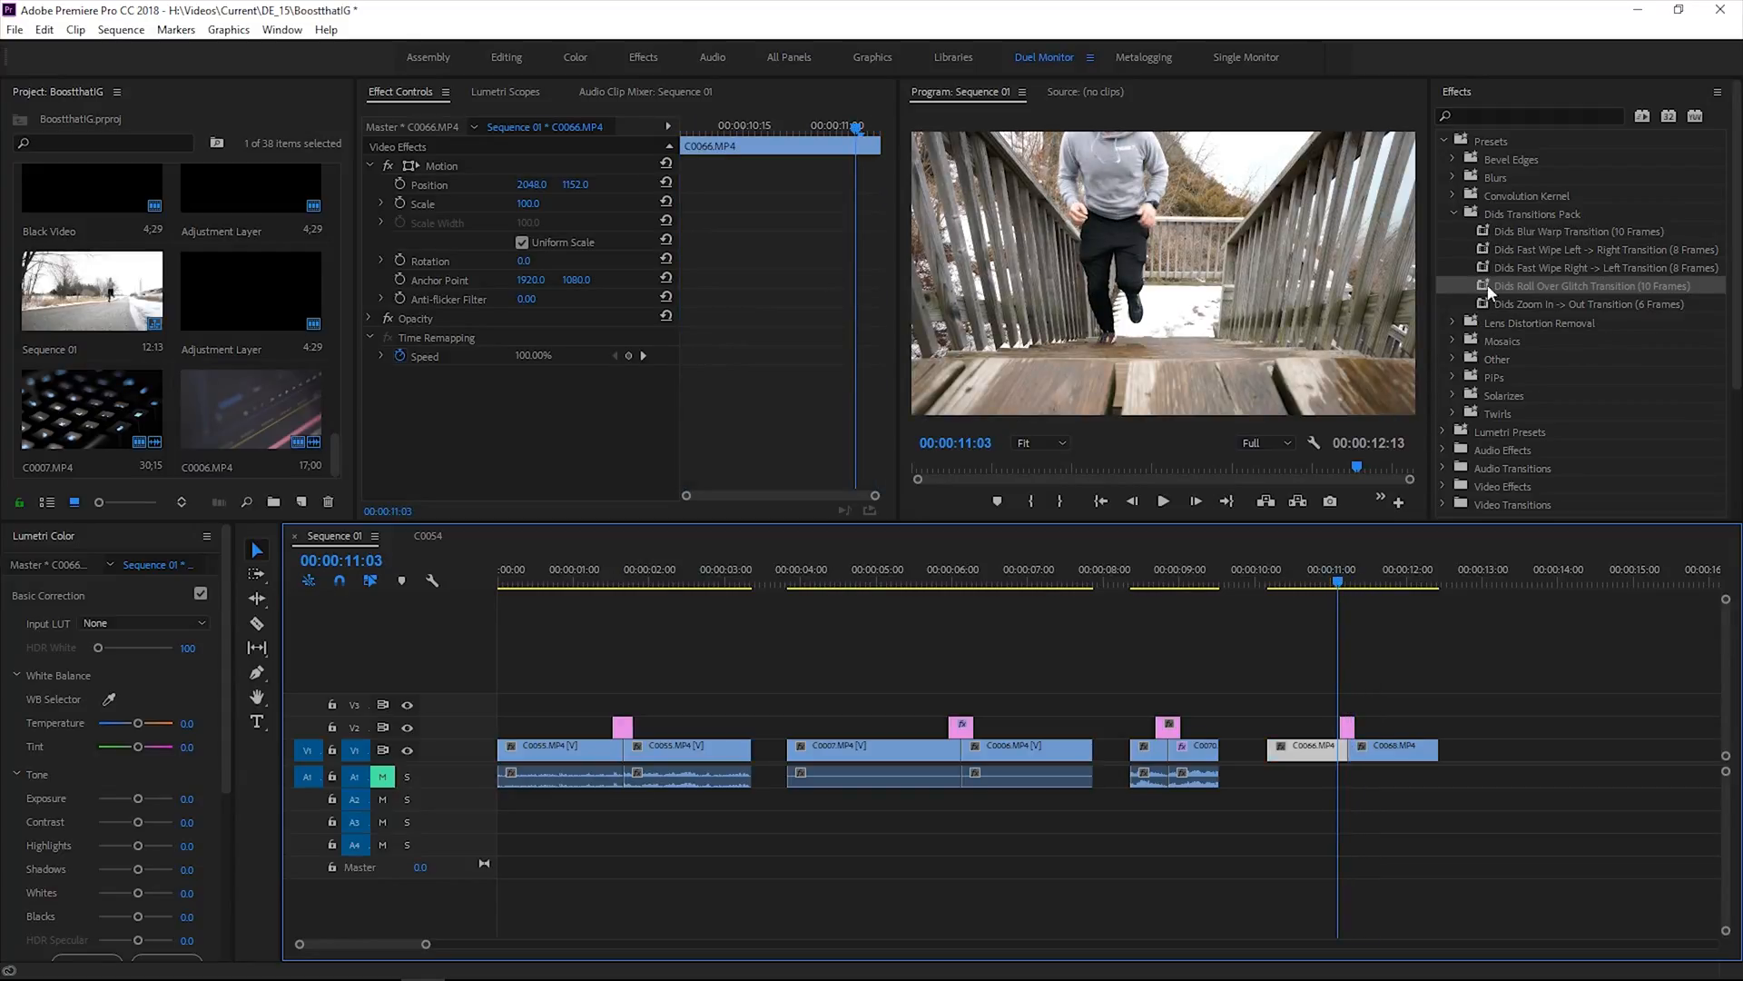
mouse_move(1515, 222)
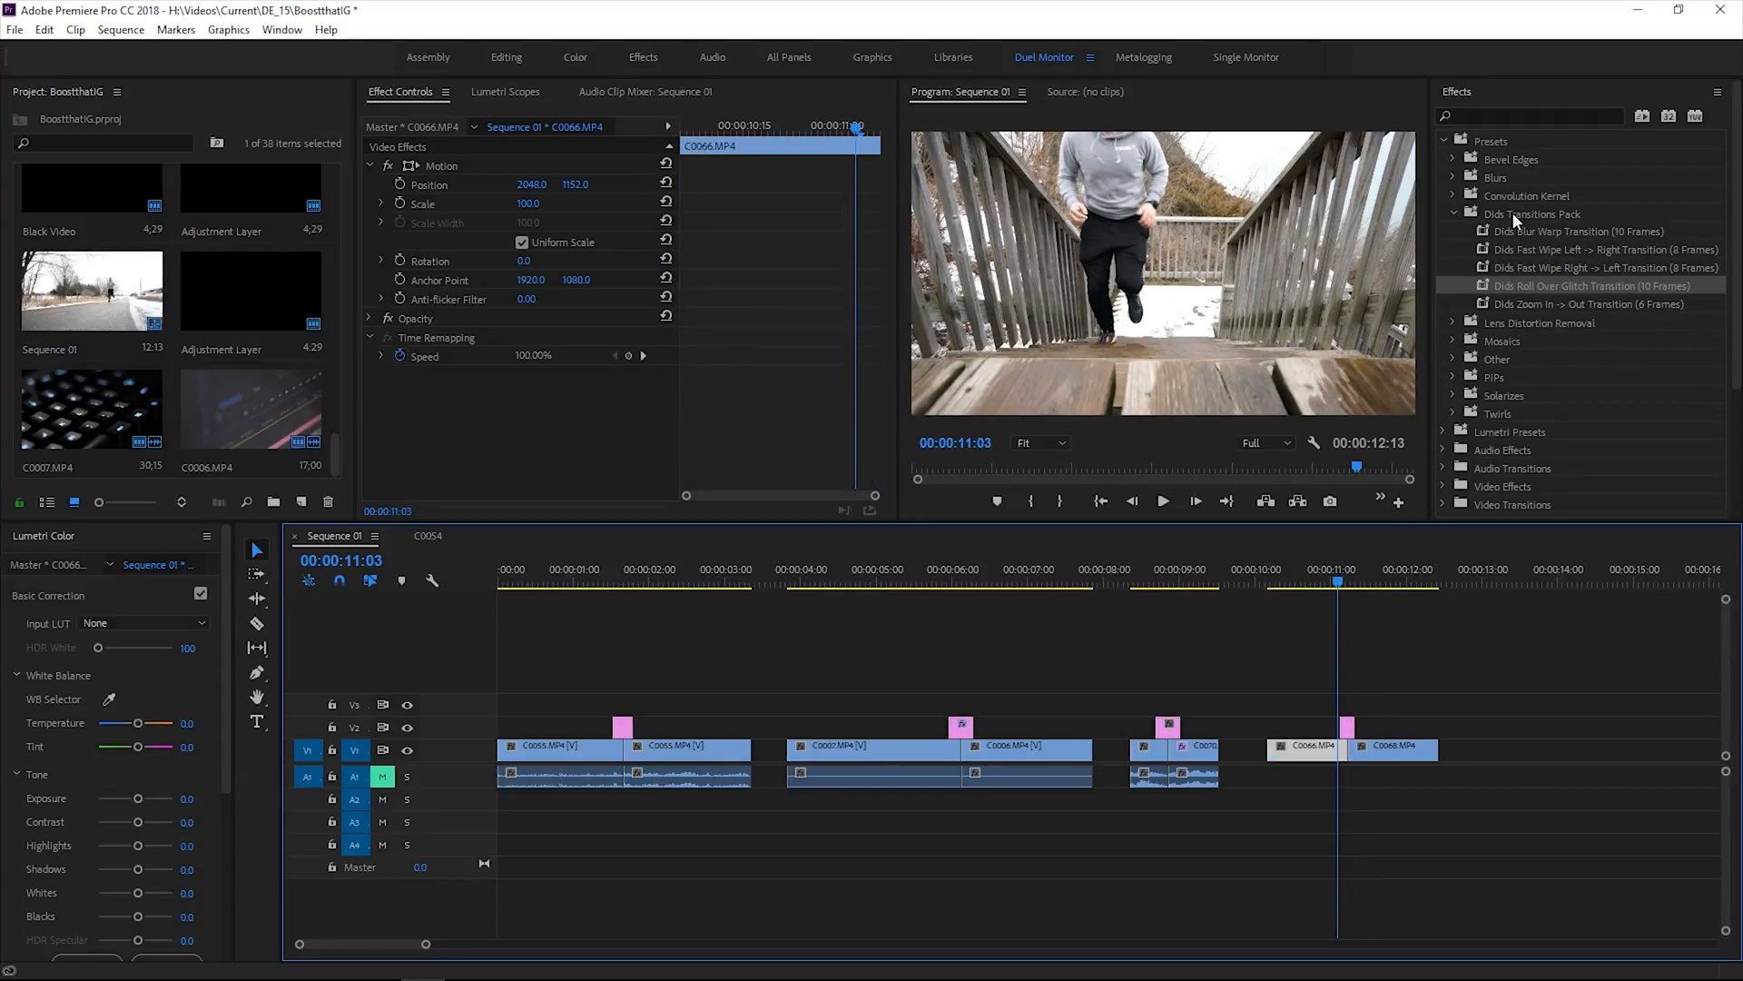